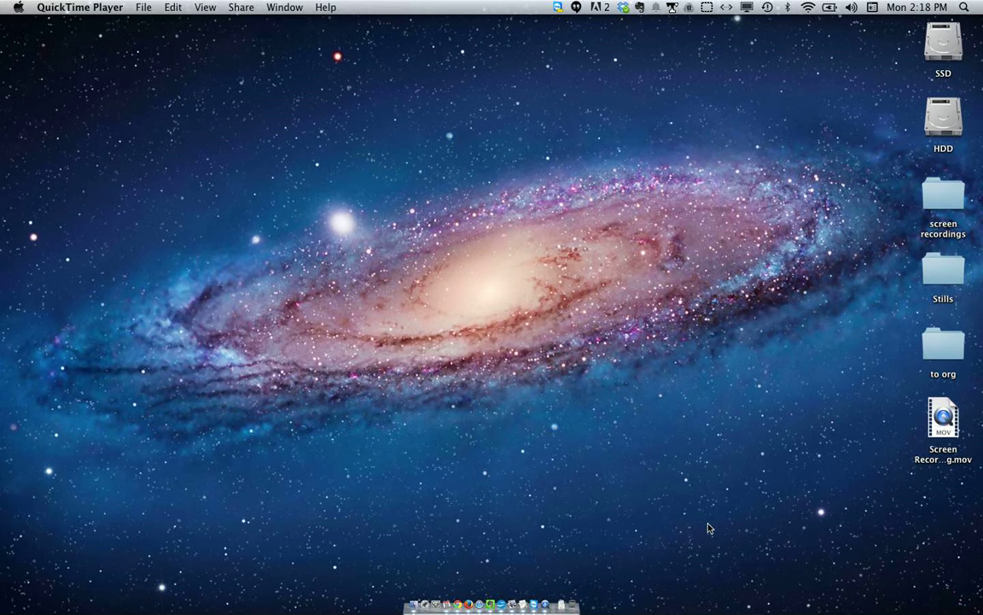
pyautogui.moveTo(705, 522)
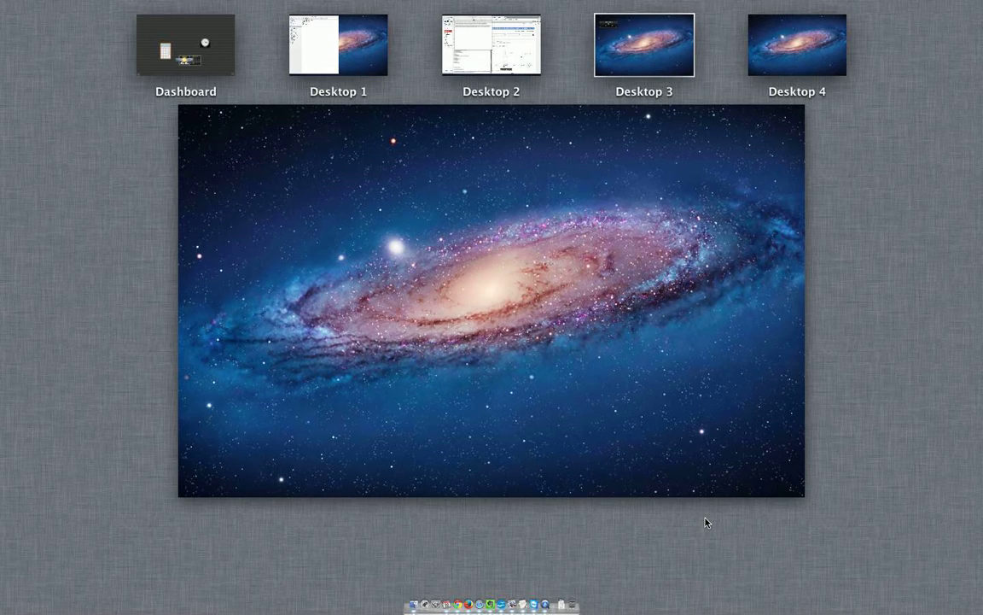
pyautogui.moveTo(545, 201)
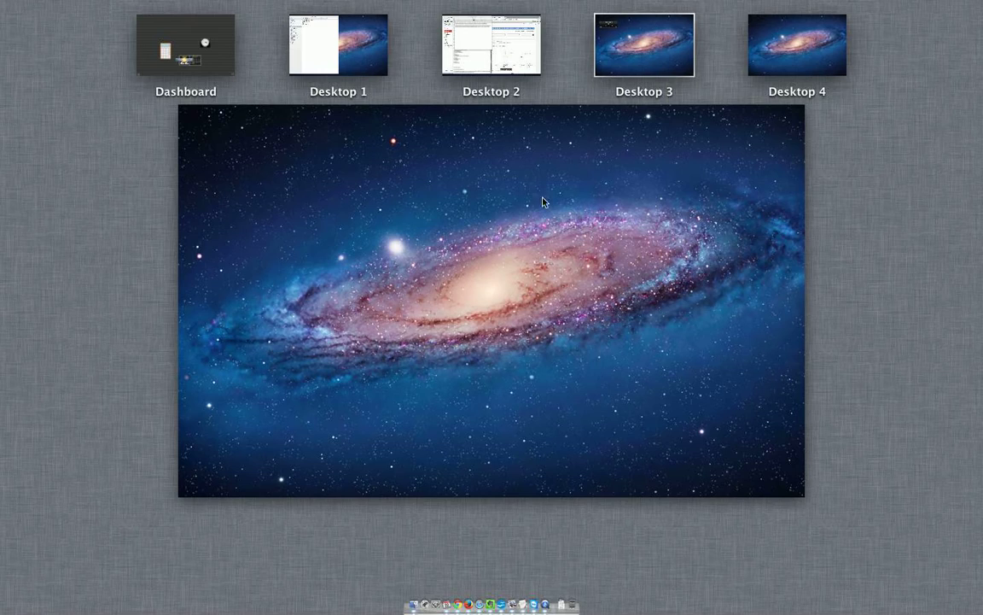
pyautogui.moveTo(301, 236)
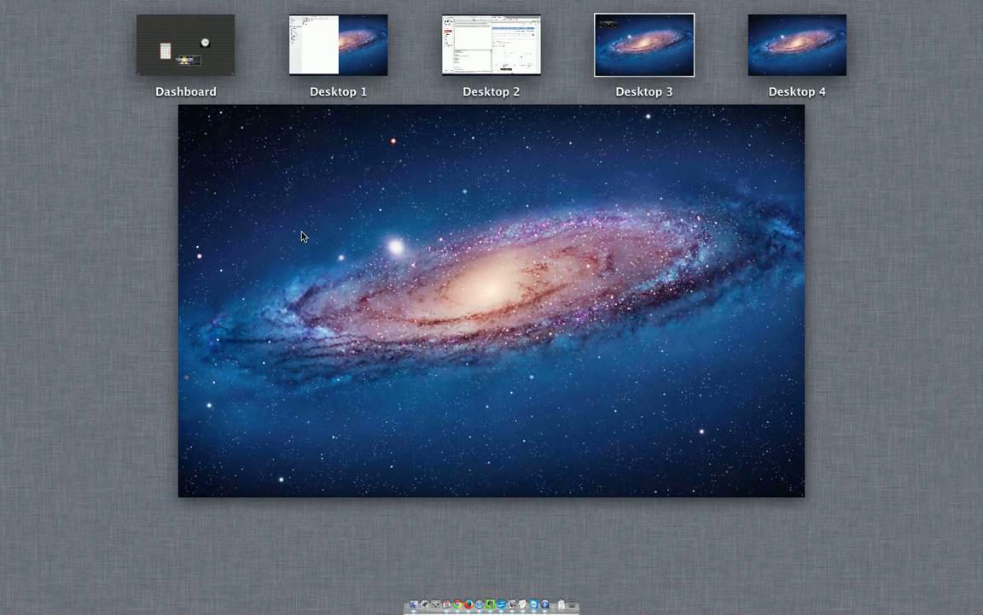
pyautogui.moveTo(843, 379)
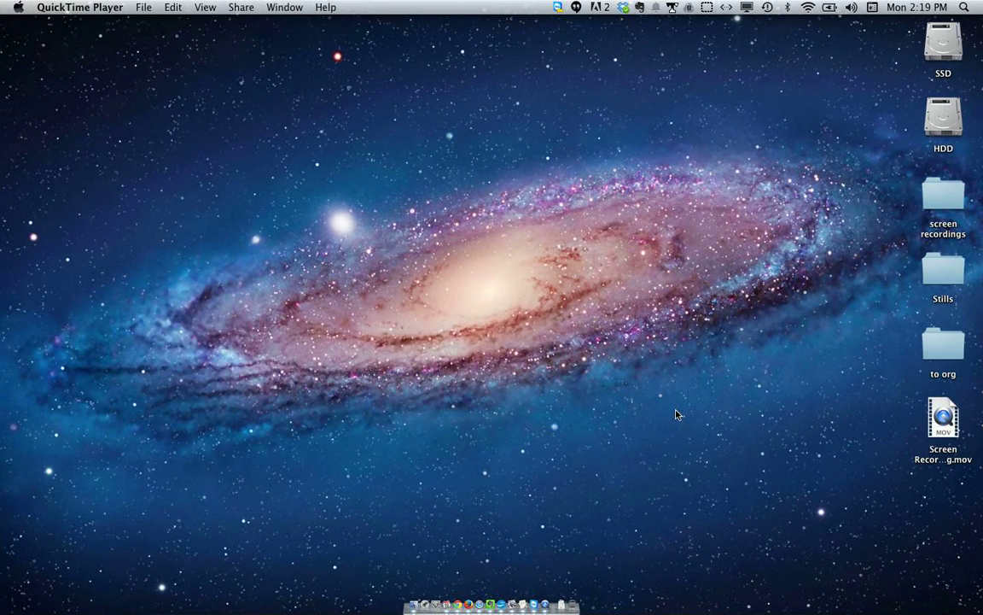
pyautogui.moveTo(479, 563)
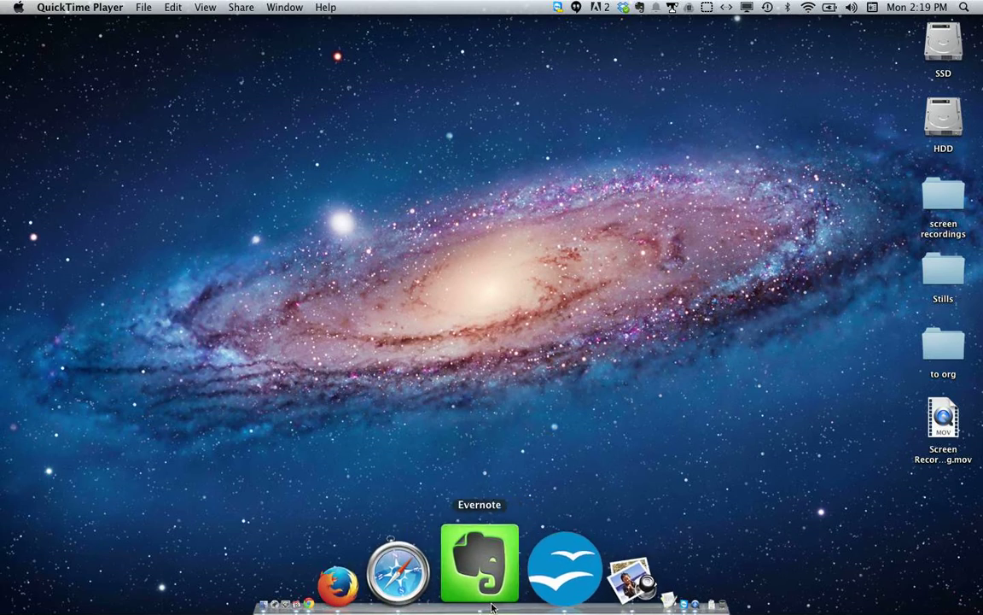
pyautogui.moveTo(491, 467)
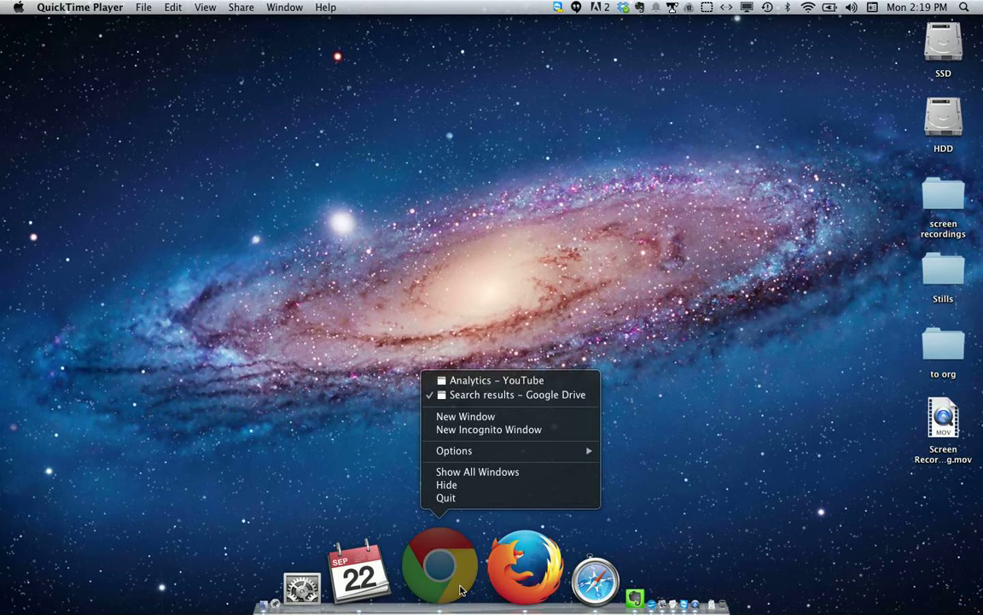
pyautogui.moveTo(454, 450)
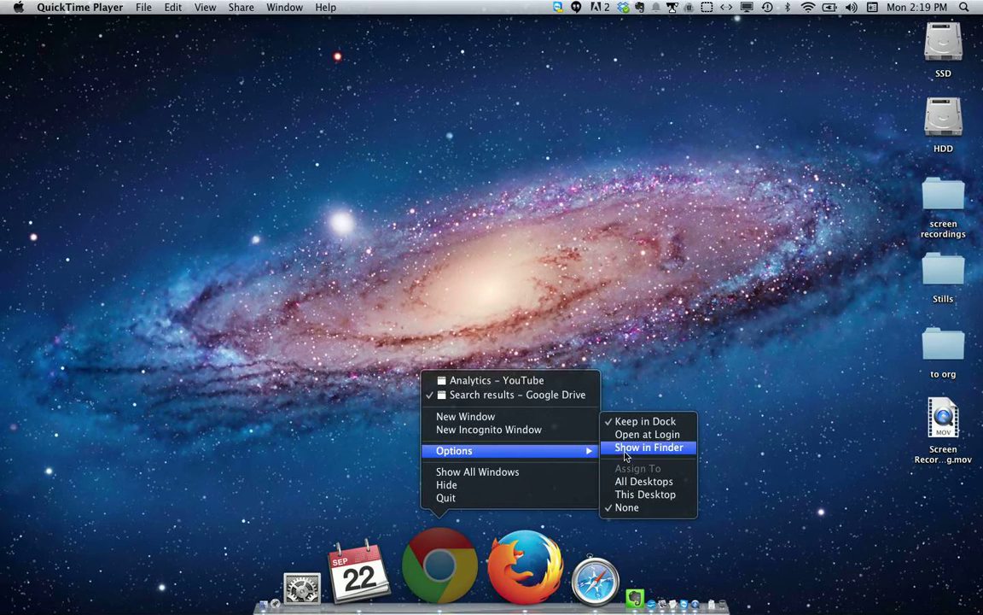
pyautogui.moveTo(645, 495)
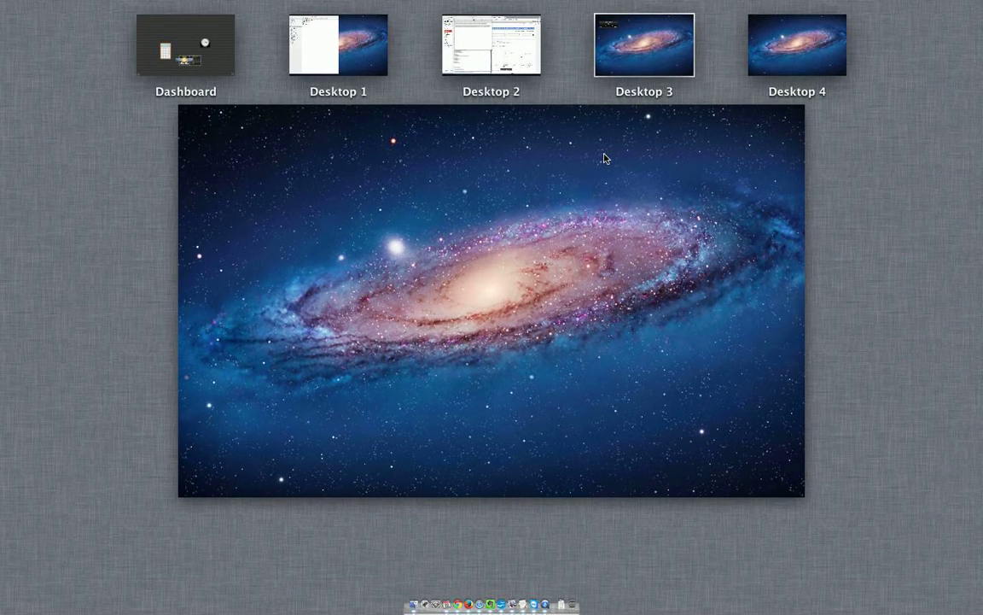
pyautogui.moveTo(604, 252)
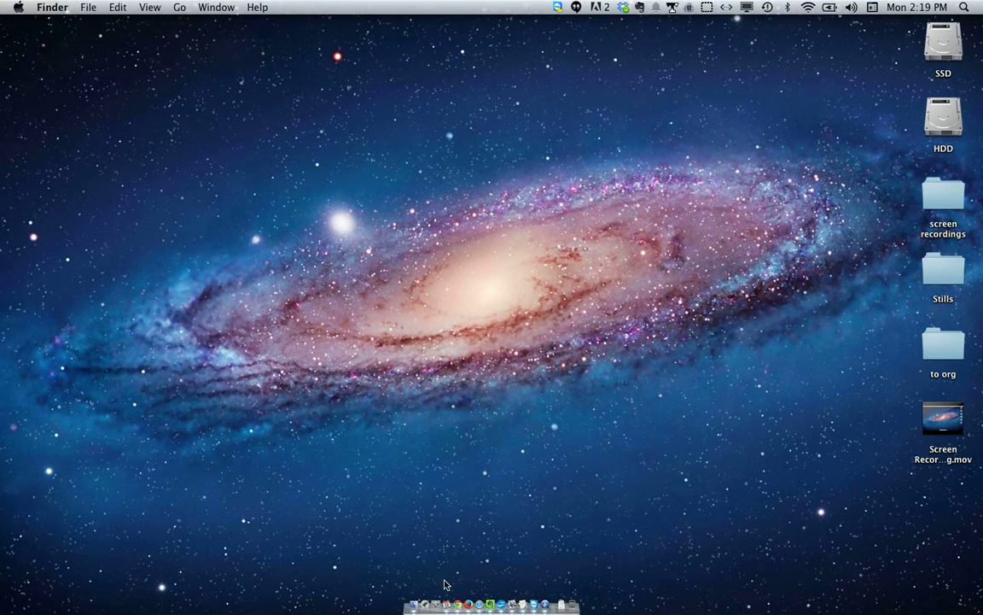
pyautogui.rightClick(481, 564)
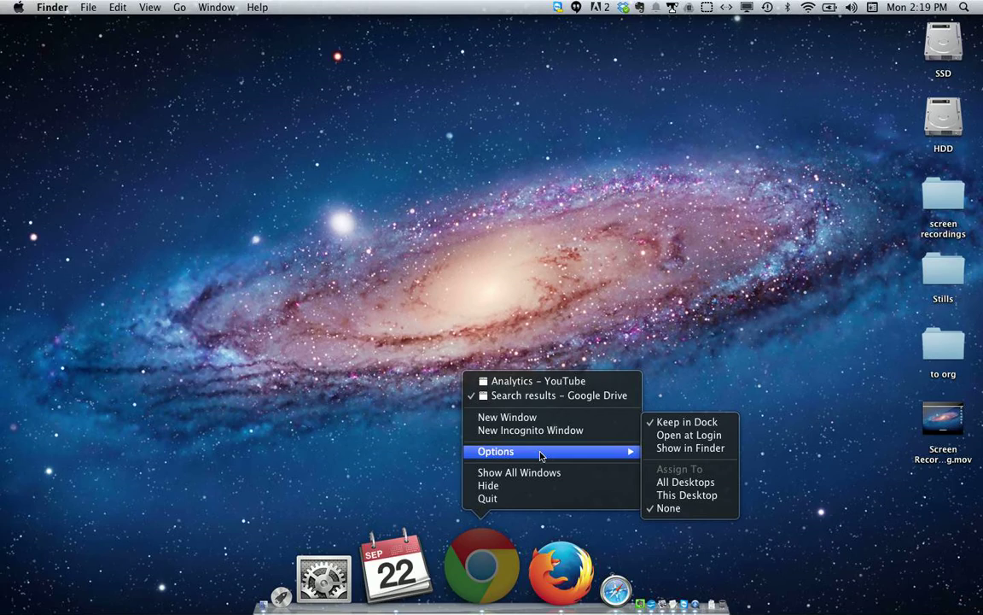
pyautogui.moveTo(669, 508)
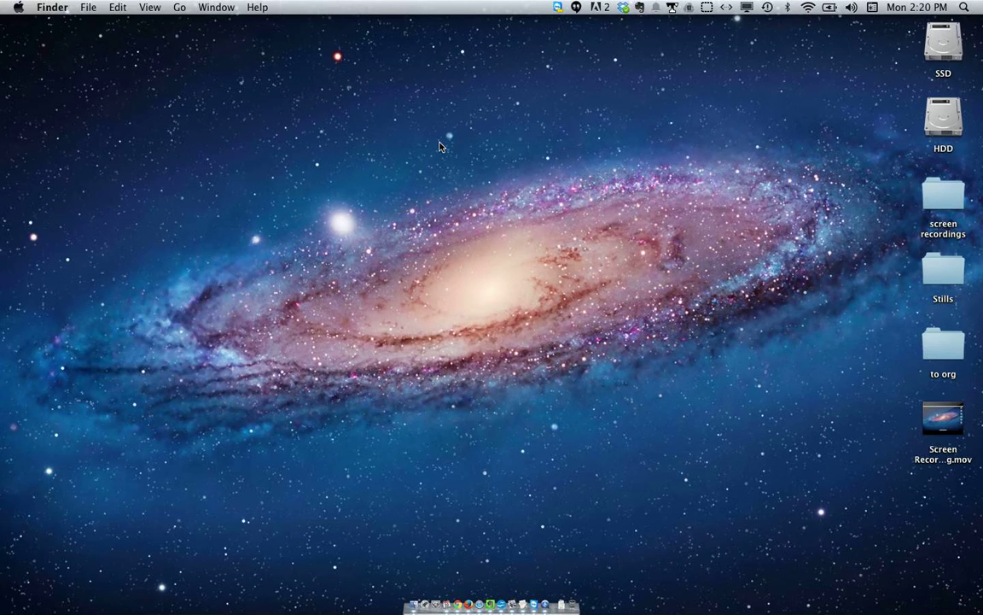
pyautogui.moveTo(276, 109)
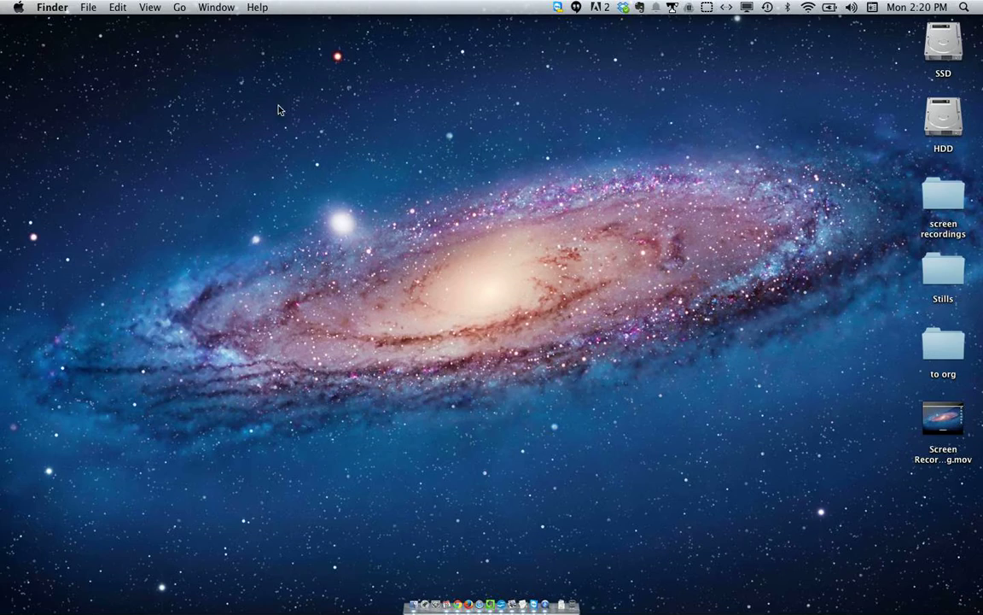